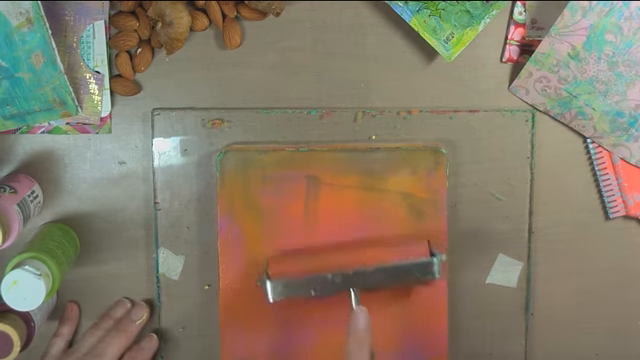
drag(356, 270, 290, 160)
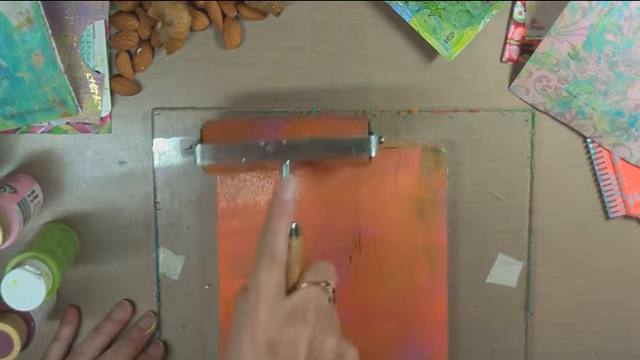